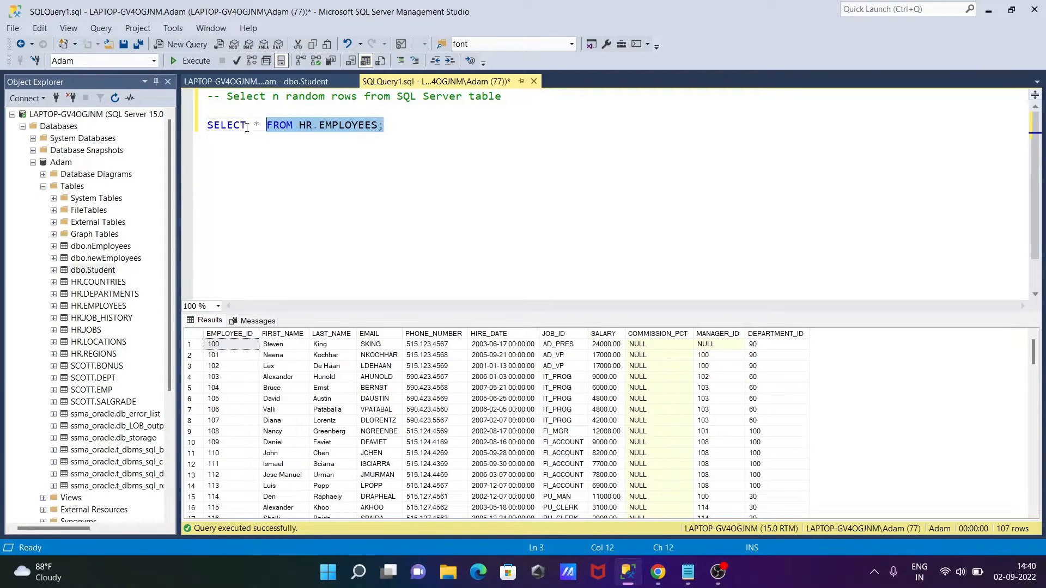
Execute SELECT * FROM HR.EMPLOYEES and review the 107 returned employee rows.
{"action": "left_click", "coordinate": [194, 61]}
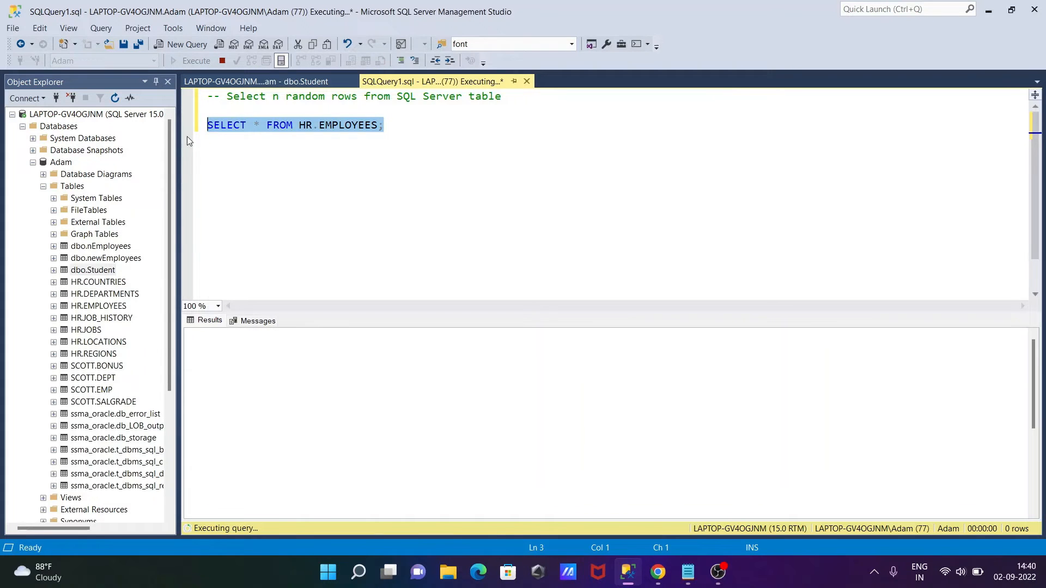
{"action": "left_click", "coordinate": [195, 61]}
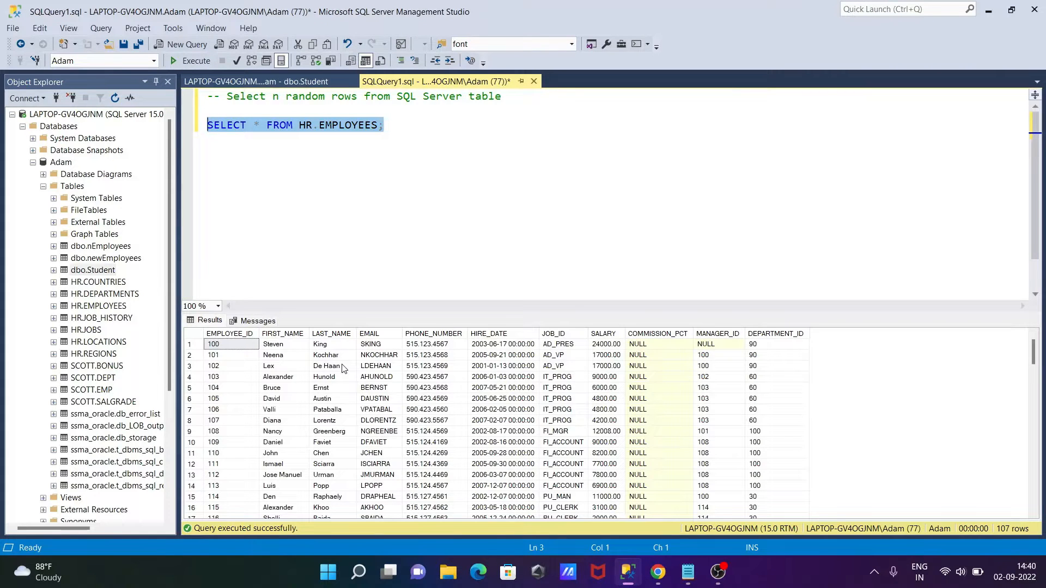
{"action": "scroll", "scroll_direction": "down", "scroll_amount": 3}
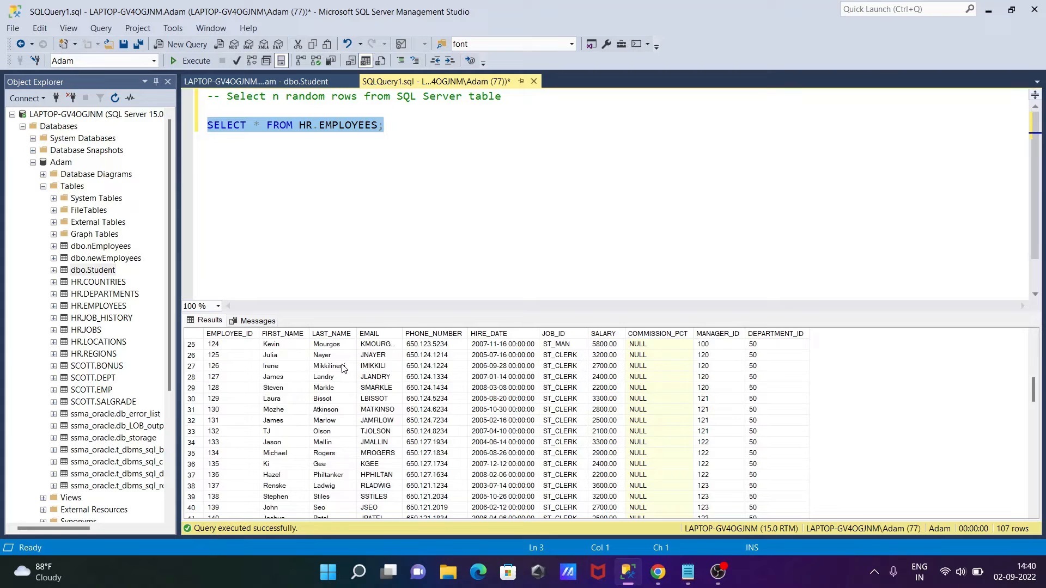
{"action": "scroll", "scroll_direction": "down", "scroll_amount": 3}
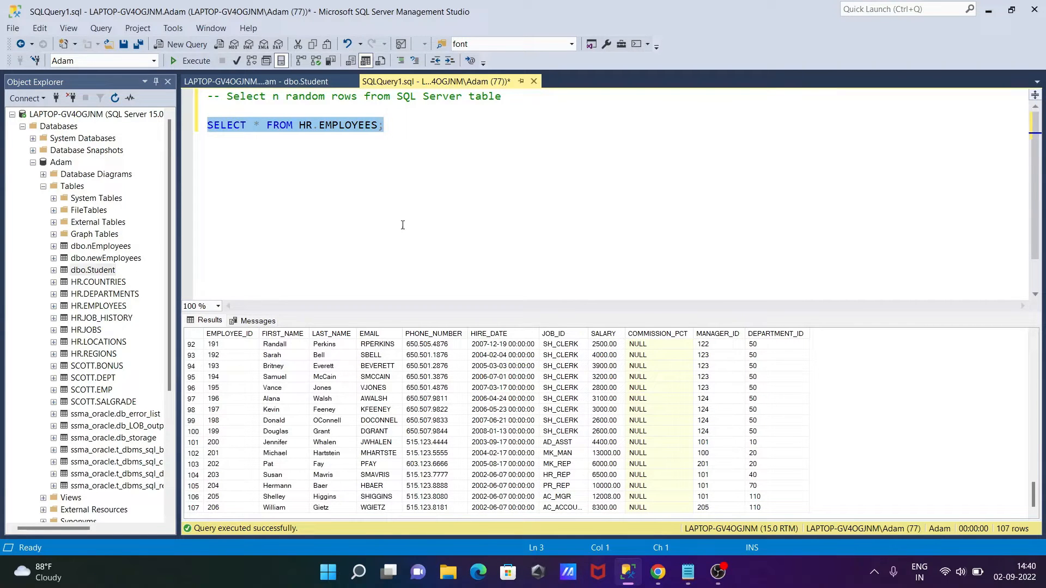
{"action": "mouse_move", "coordinate": [300, 166]}
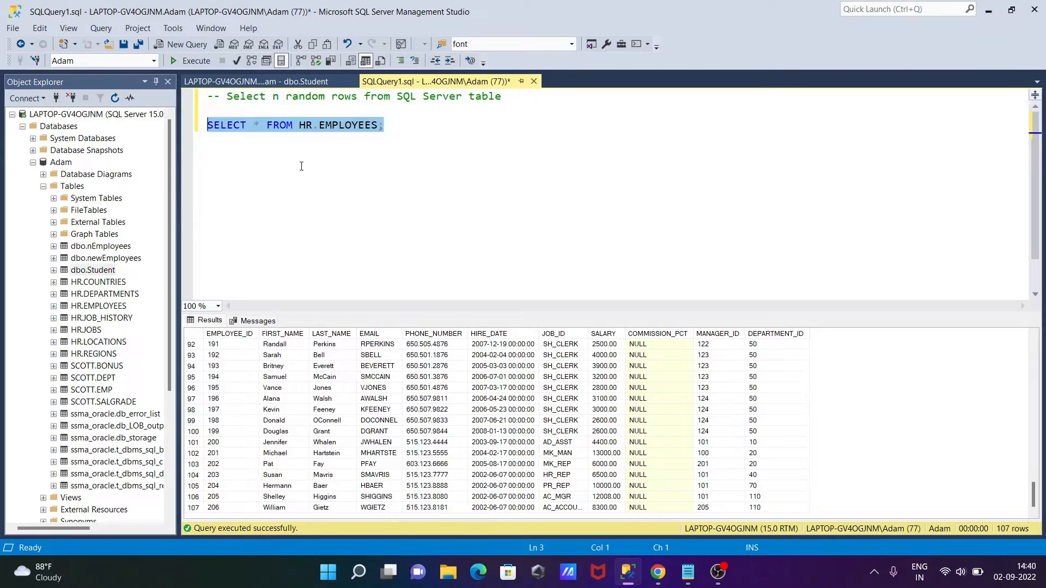
{"action": "mouse_move", "coordinate": [382, 185]}
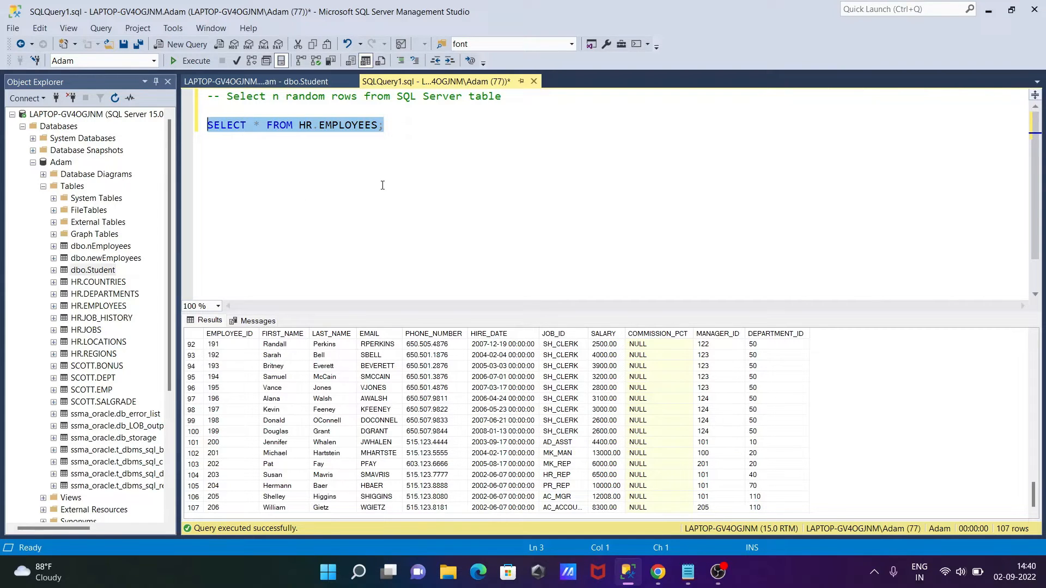
{"action": "mouse_move", "coordinate": [368, 228]}
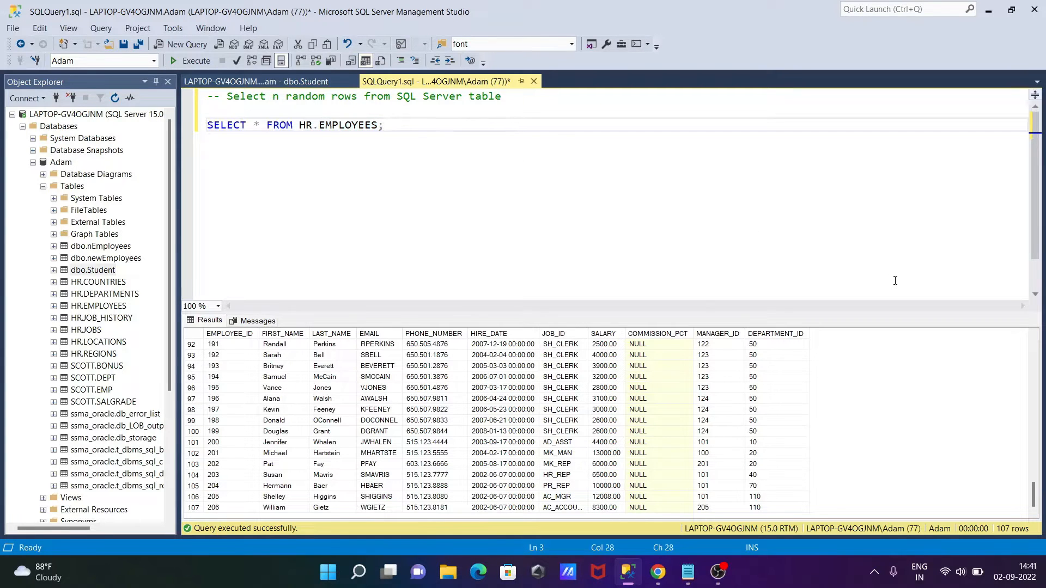
Write the query SELECT TOP 10 PERCENT * FROM HR.EMPLOYEES in the editor.
{"action": "type", "text": "S"}
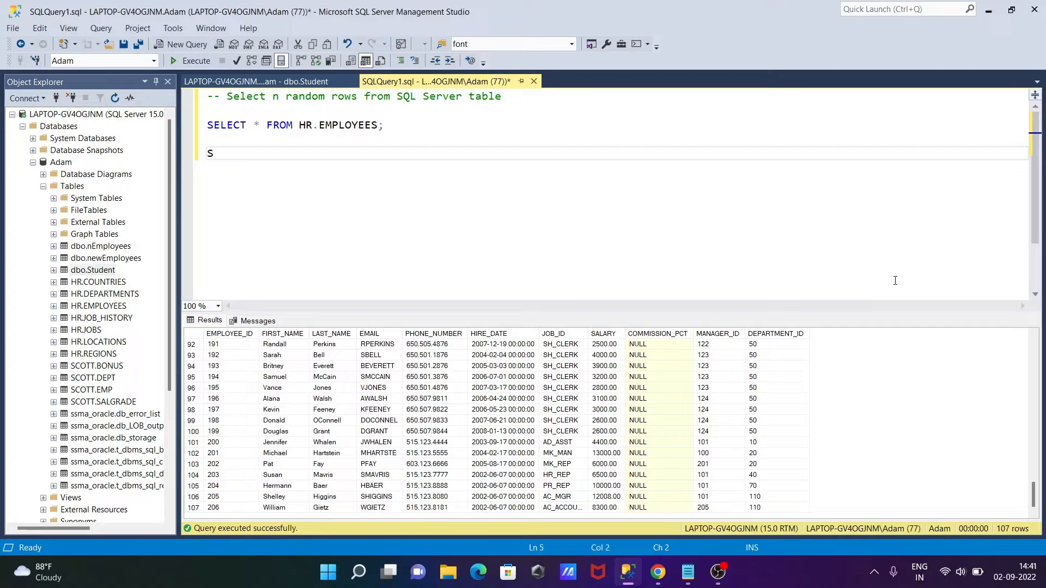
{"action": "type", "text": "ELECT"}
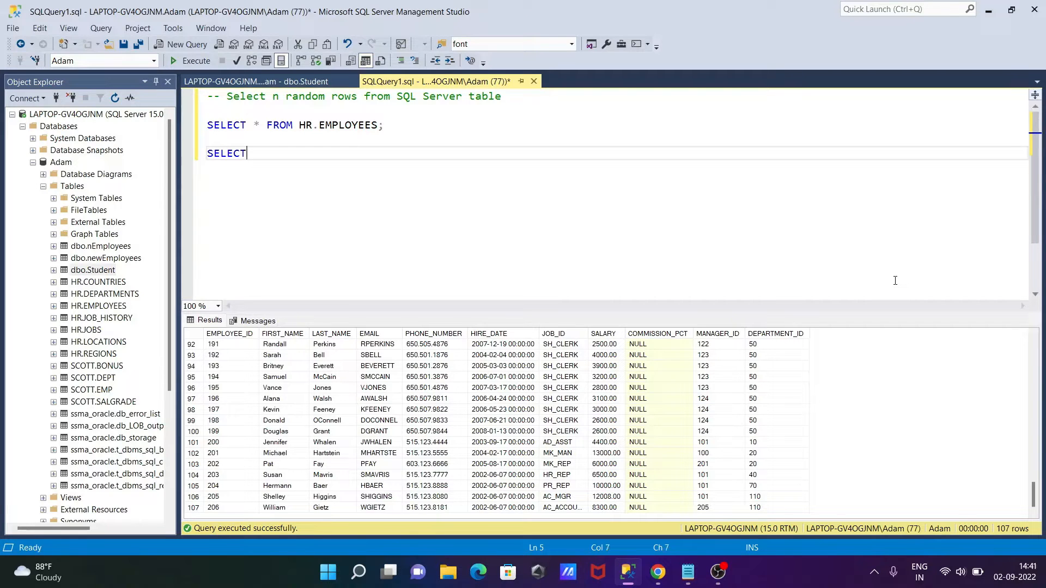
{"action": "type", "text": "T"}
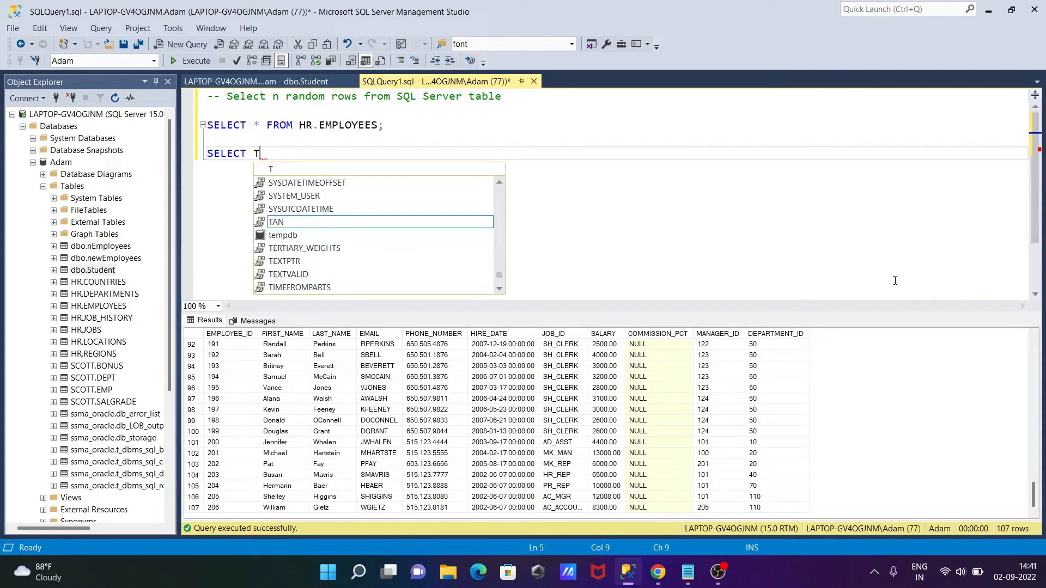
{"action": "type", "text": "OP 1"}
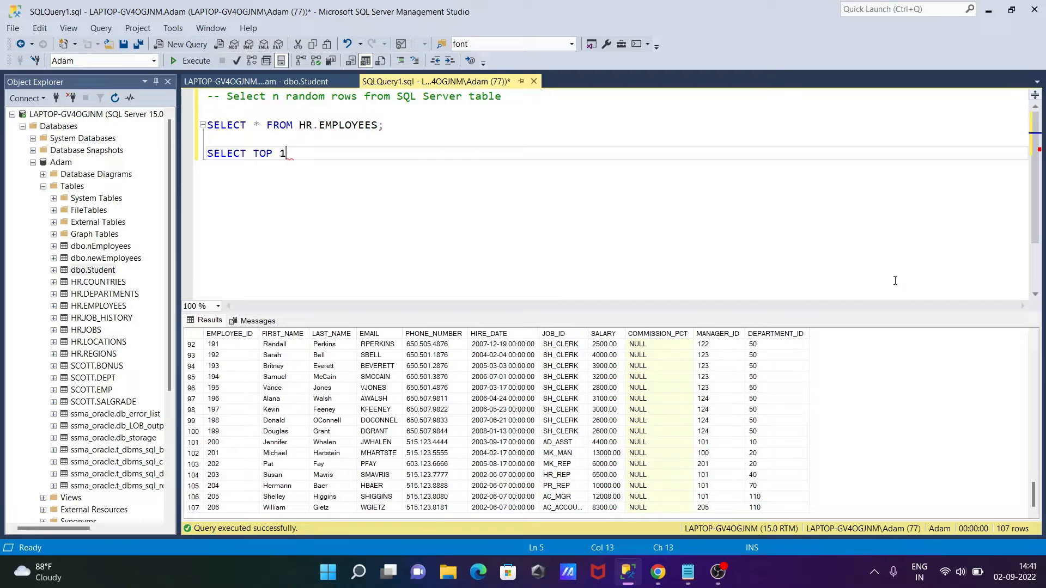
{"action": "type", "text": "0"}
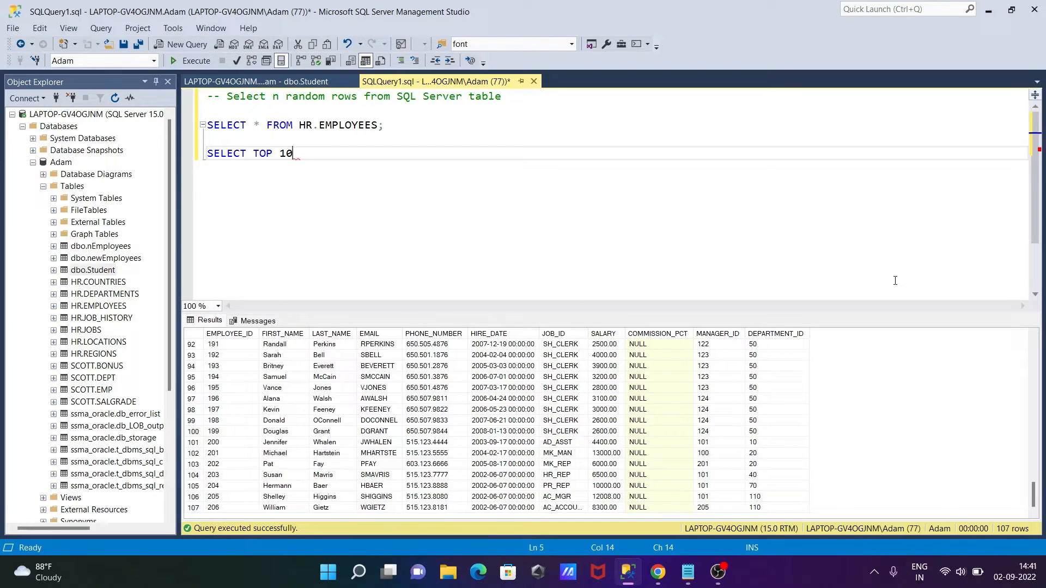
{"action": "type", "text": "PERC"}
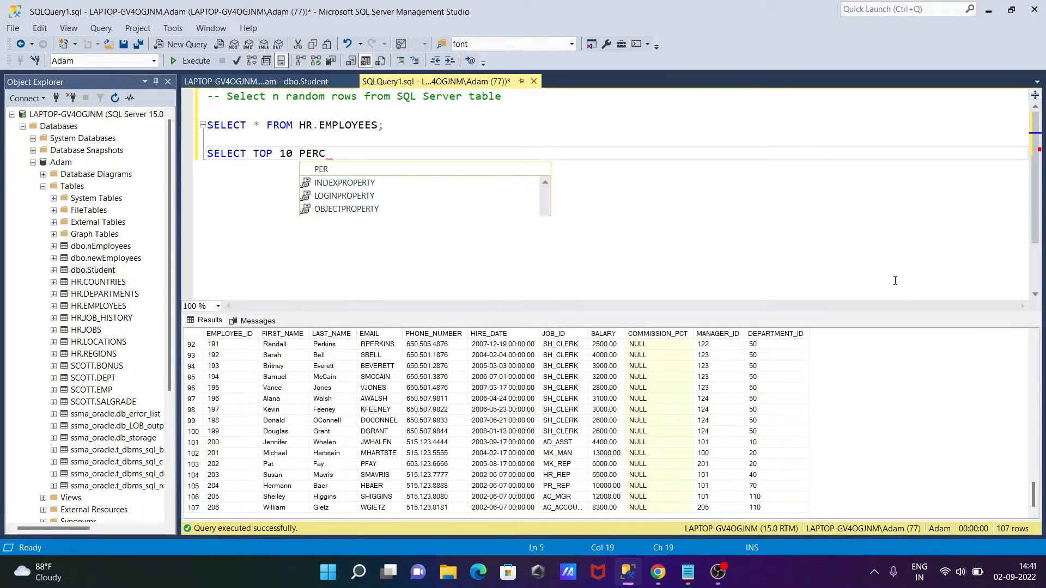
{"action": "type", "text": "E"}
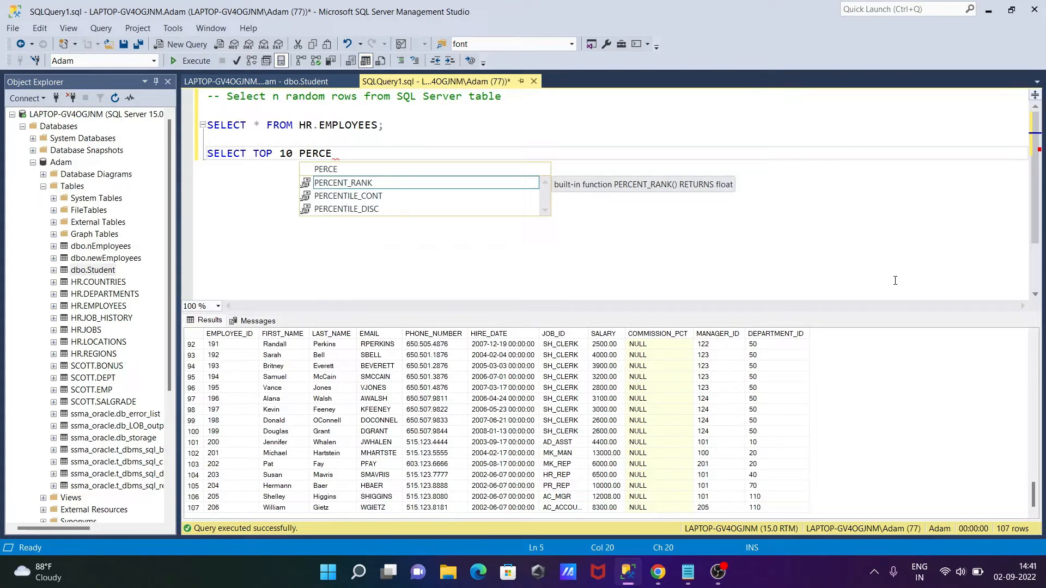
{"action": "type", "text": "T"}
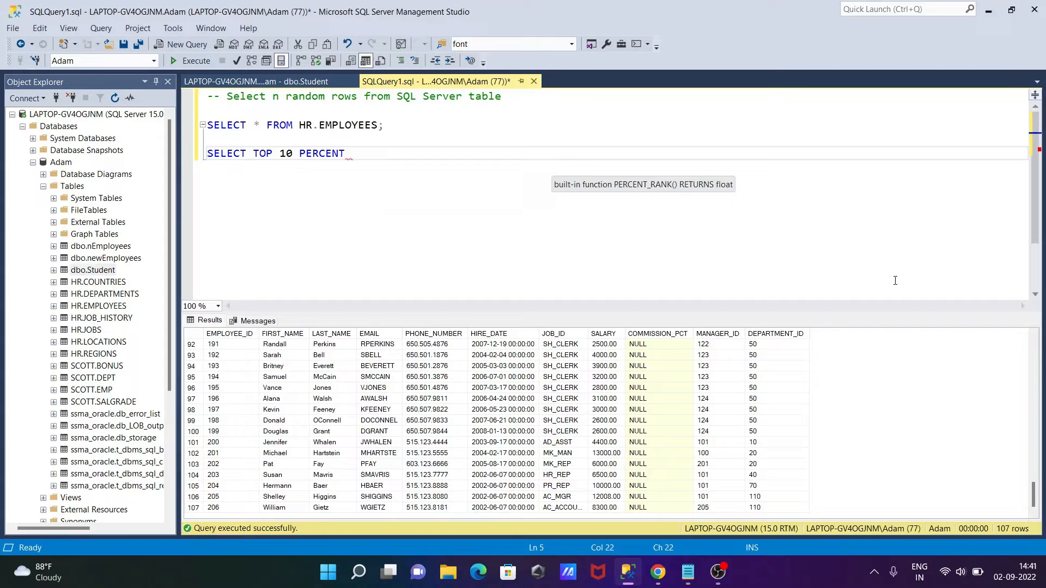
{"action": "type", "text": "*"}
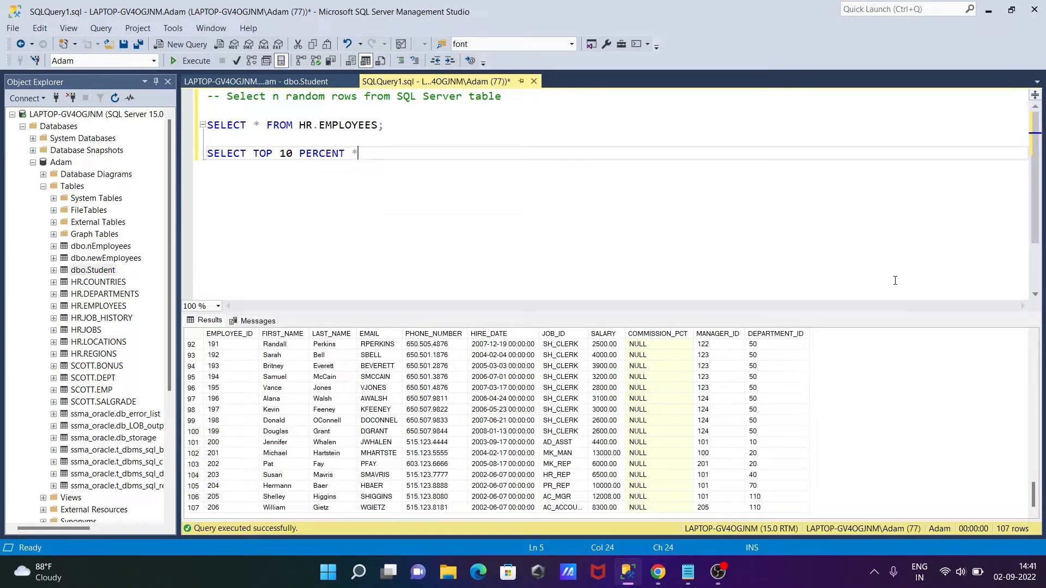
{"action": "type", "text": "FROM"}
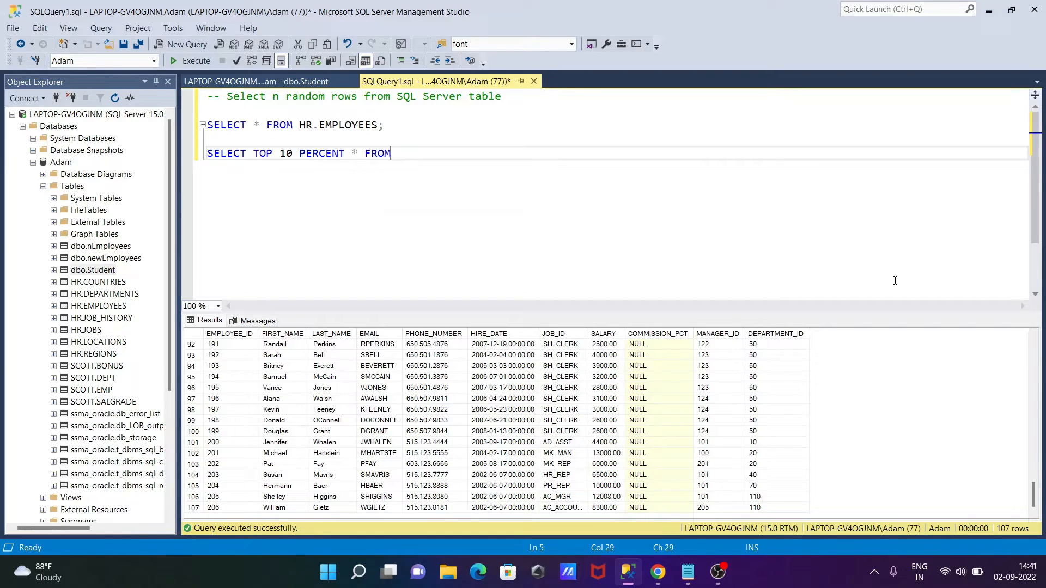
{"action": "type", "text": "HR"}
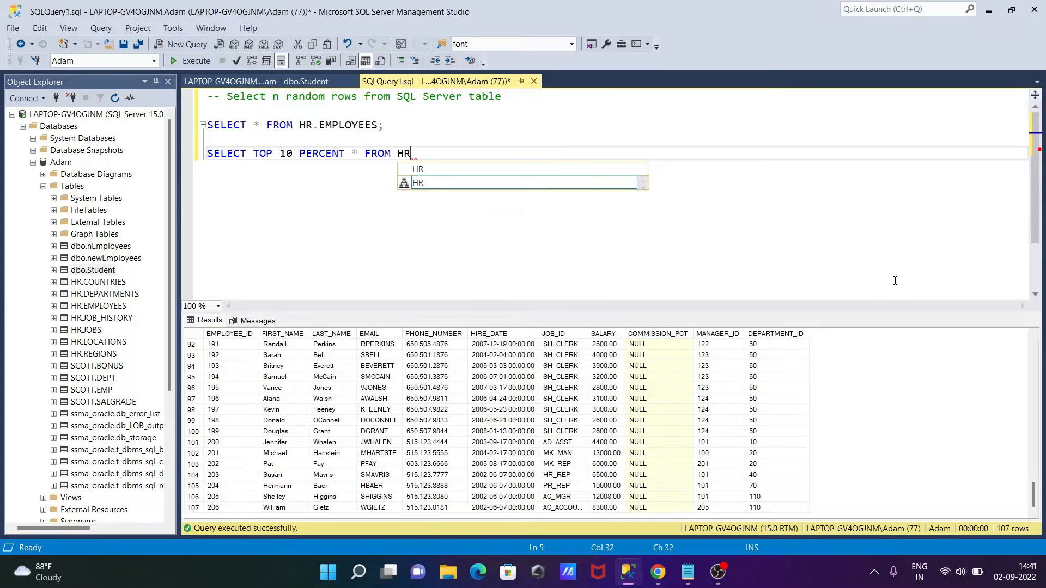
{"action": "type", "text": ".EMPLOYEES"}
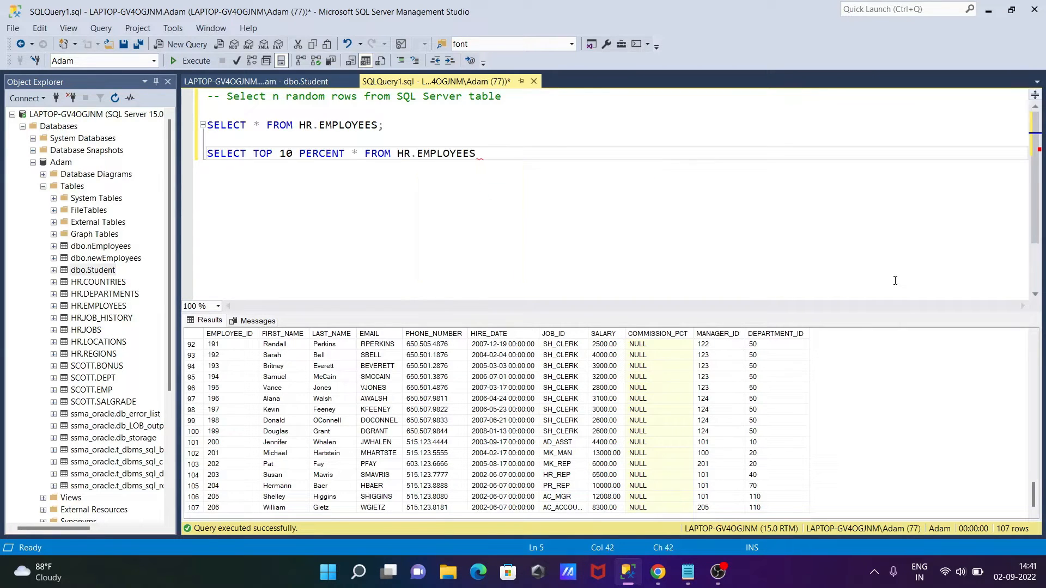
Append ORDER BY NEWID(); so the 10 percent rows come back in random order.
{"action": "type", "text": "O"}
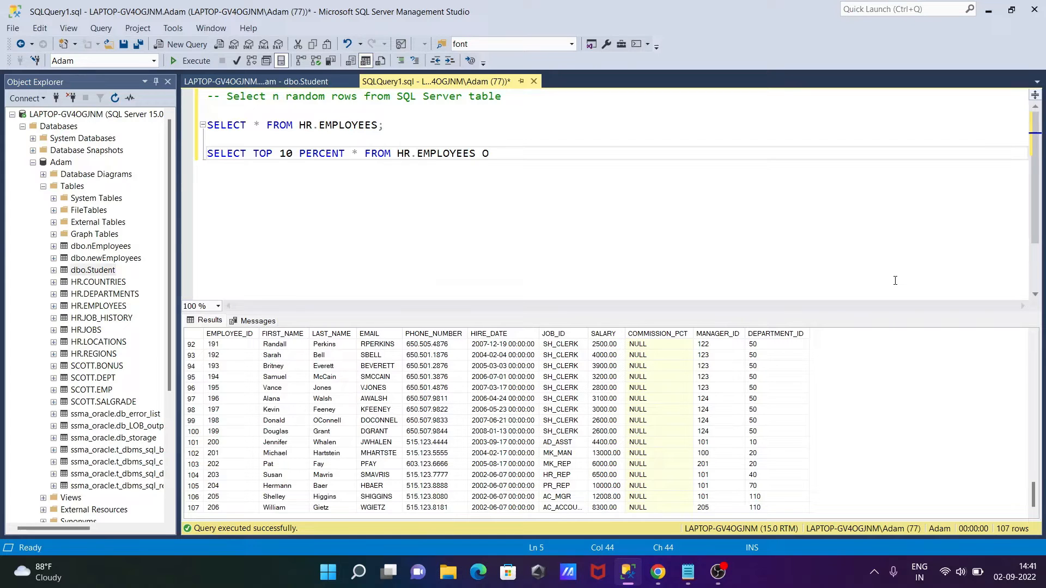
{"action": "type", "text": "RDER B"}
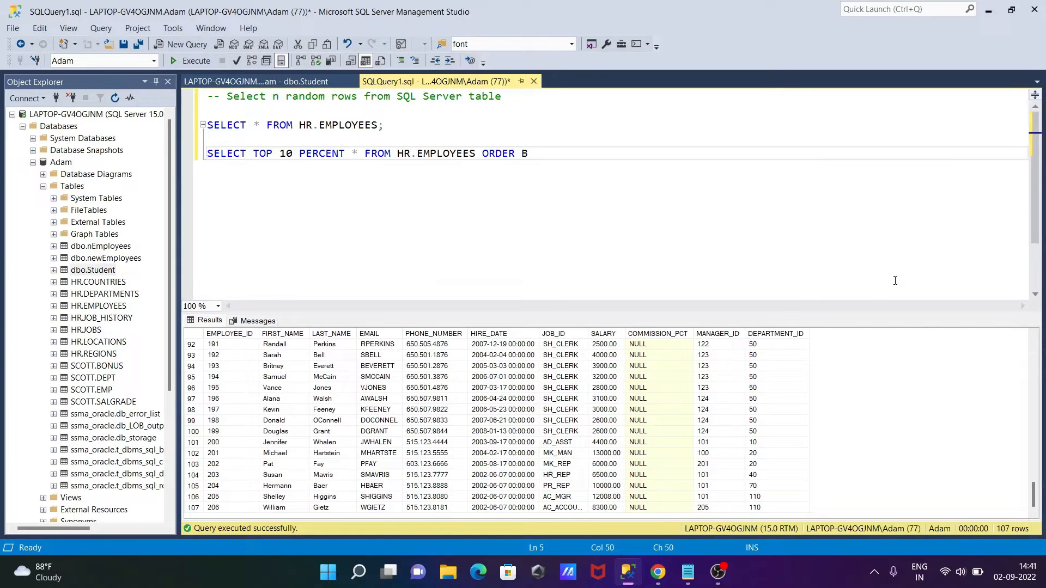
{"action": "type", "text": "Y"}
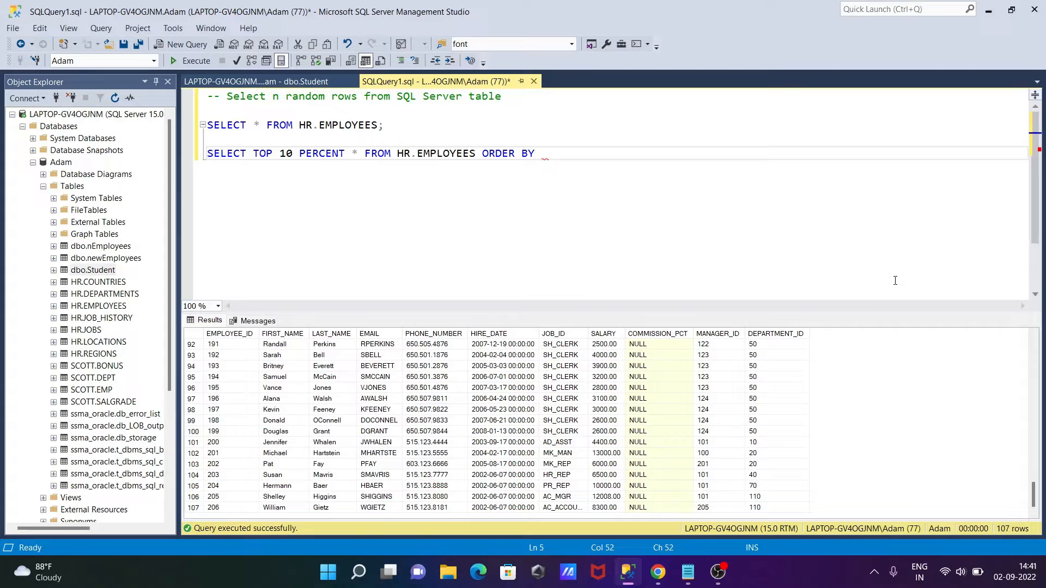
{"action": "type", "text": "NEWID"}
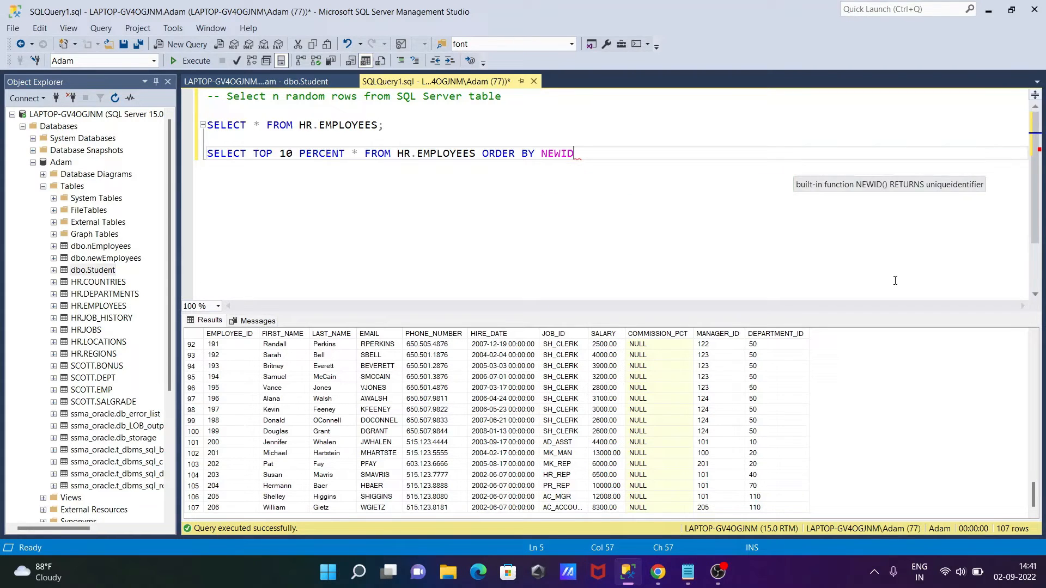
{"action": "type", "text": "();"}
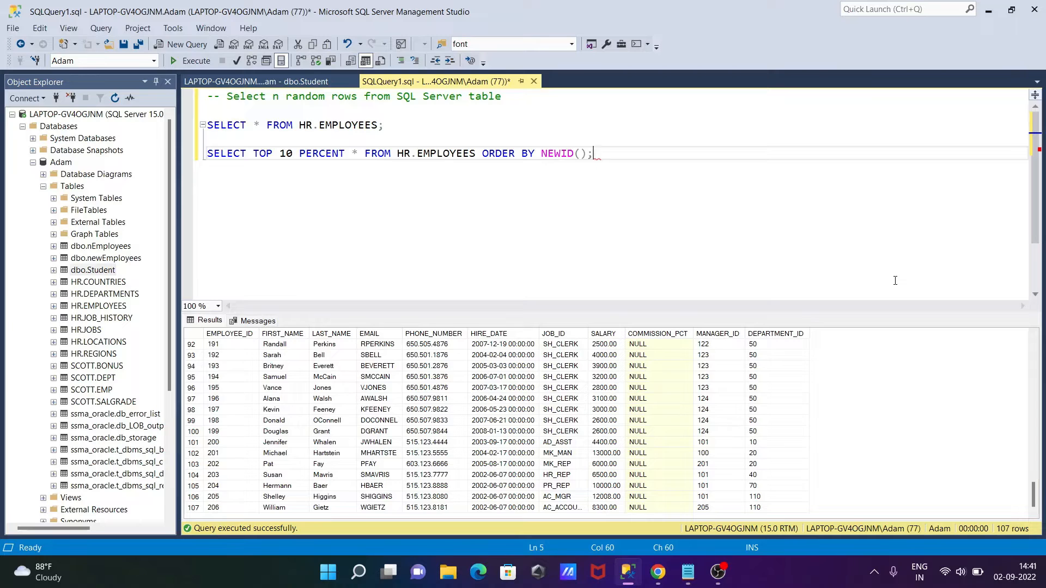
{"action": "mouse_move", "coordinate": [310, 201]}
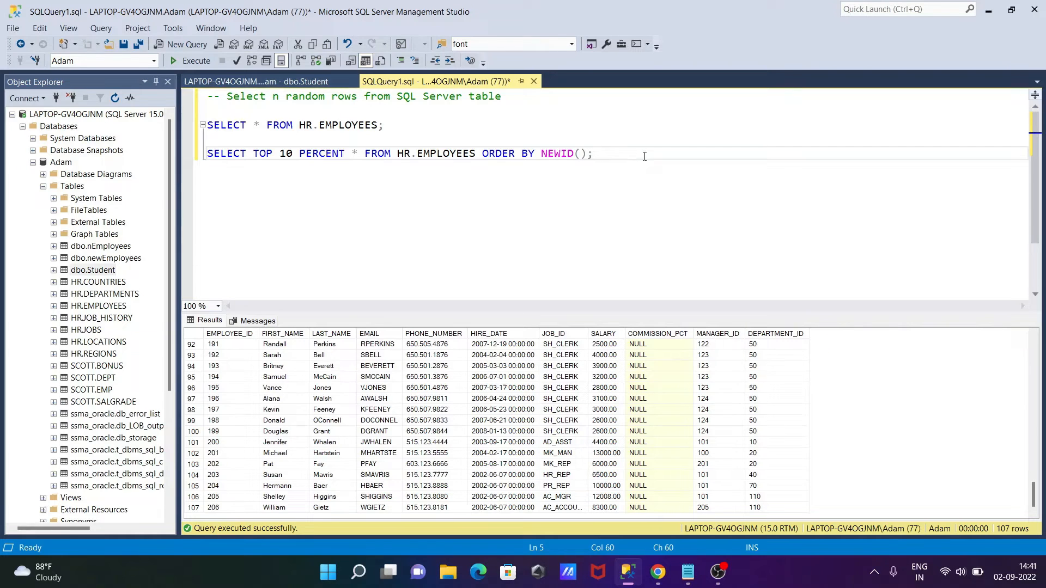
Execute the TOP 10 PERCENT NEWID() query, returning 11 random employee rows.
{"action": "left_click", "coordinate": [195, 61]}
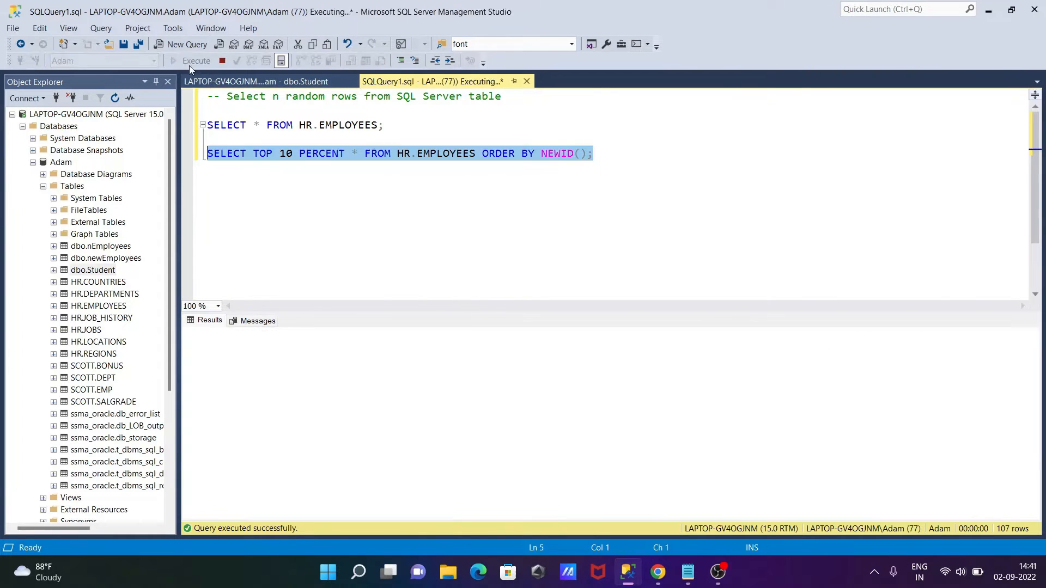
{"action": "left_click", "coordinate": [195, 61]}
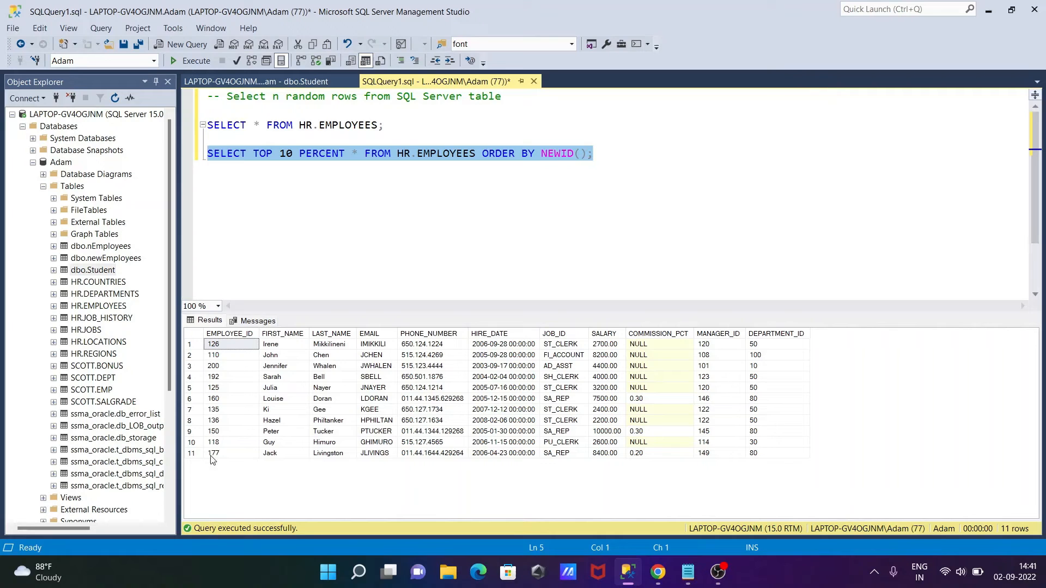
{"action": "mouse_move", "coordinate": [197, 459]}
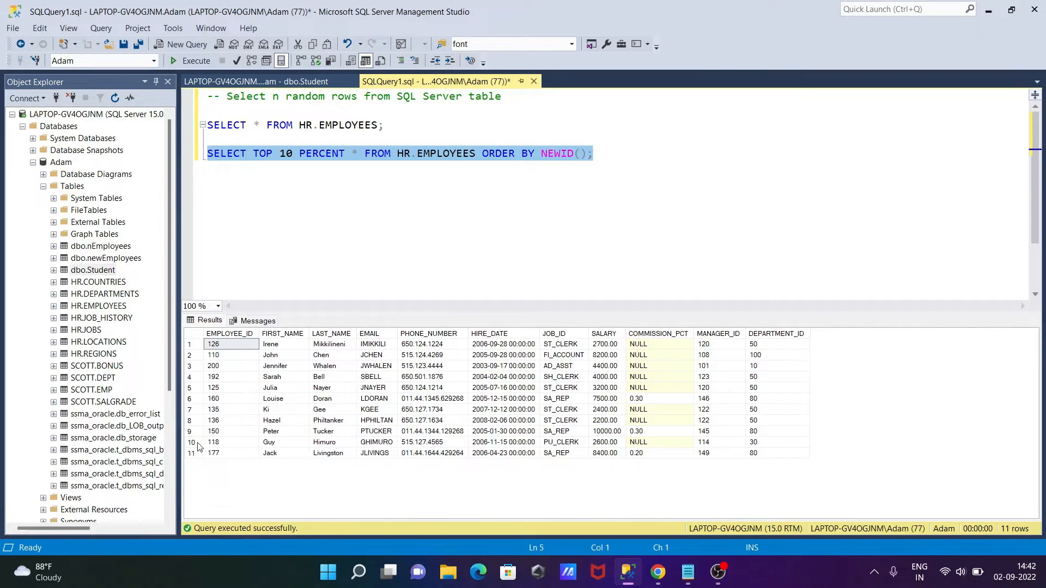
{"action": "left_click", "coordinate": [290, 162]}
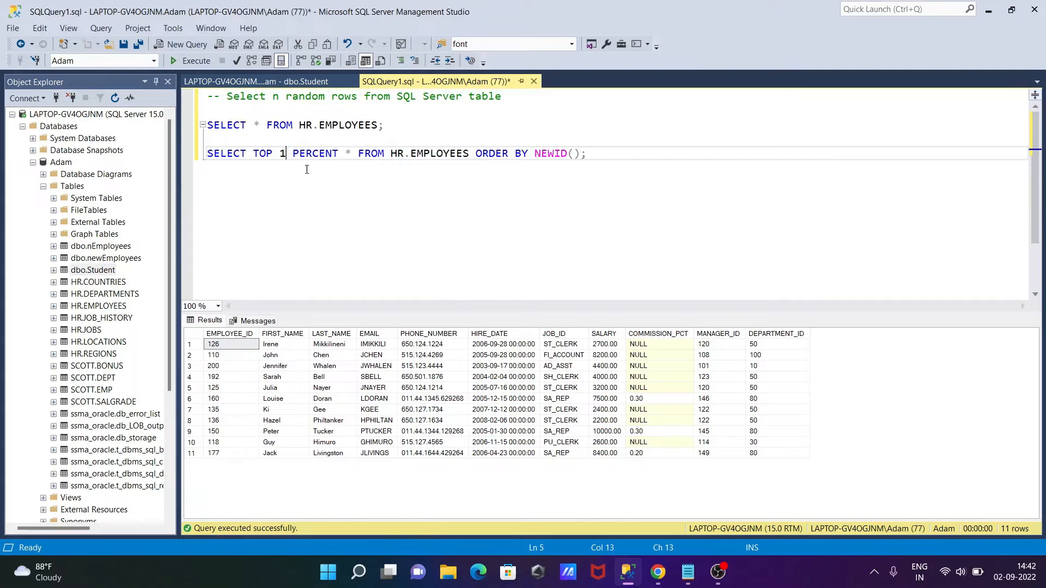
Make the query TOP 15 PERCENT and run it for 17 random employee rows.
{"action": "type", "text": "5"}
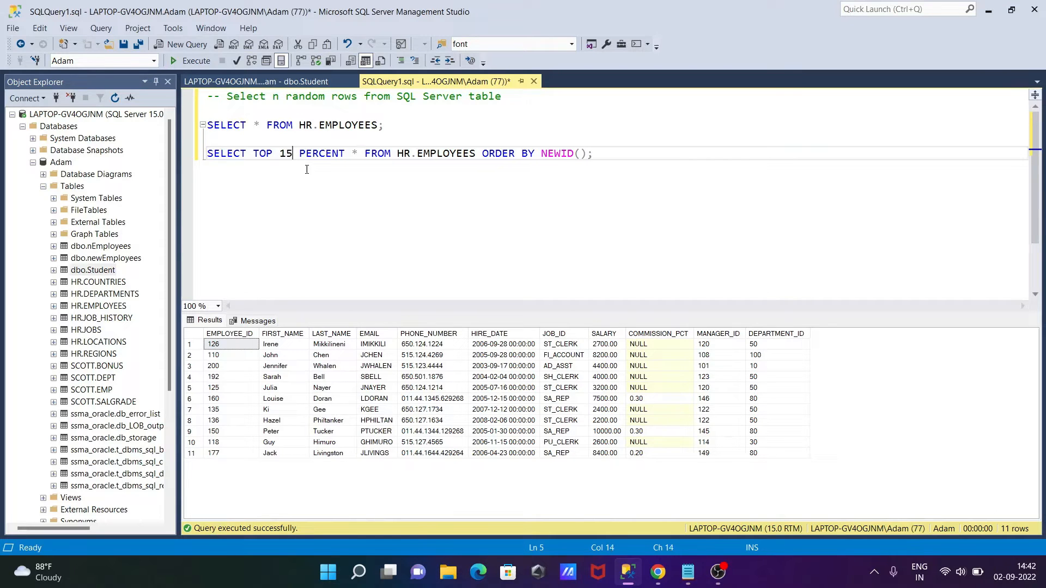
{"action": "mouse_move", "coordinate": [264, 171]}
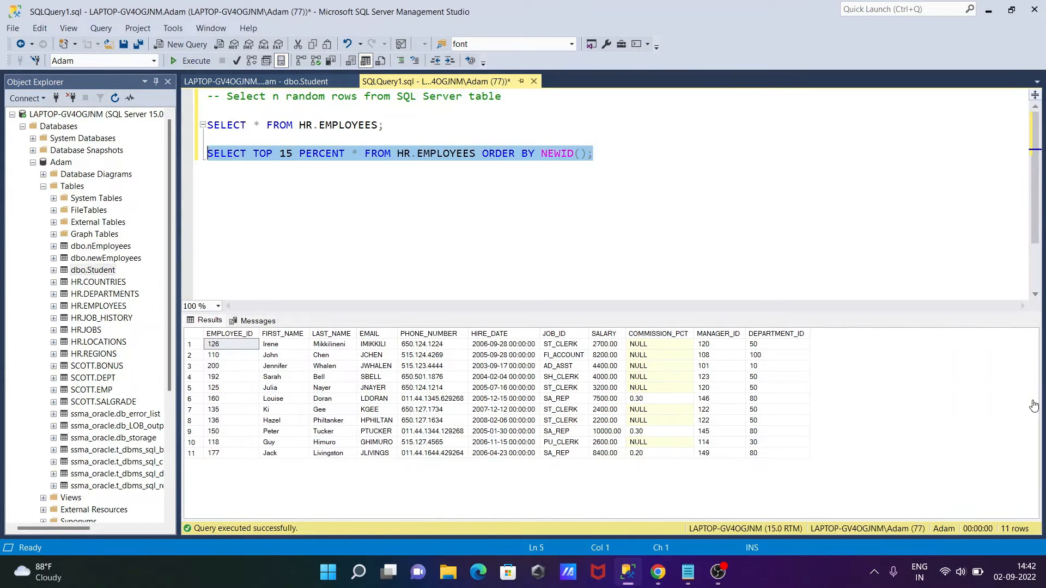
{"action": "left_click", "coordinate": [195, 61]}
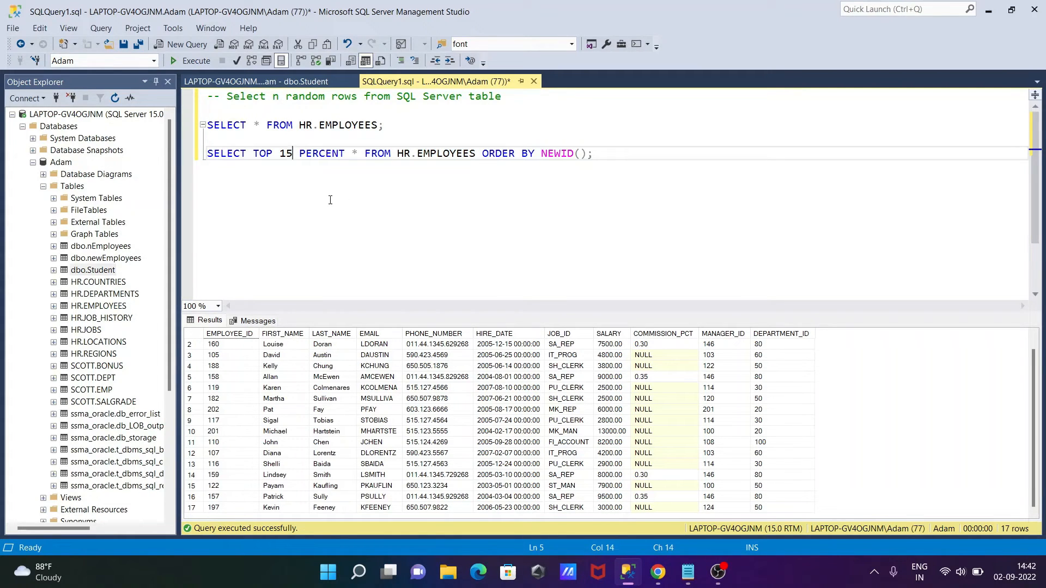
Make the query TOP 45 PERCENT and run it for 49 random employee rows.
{"action": "type", "text": "4"}
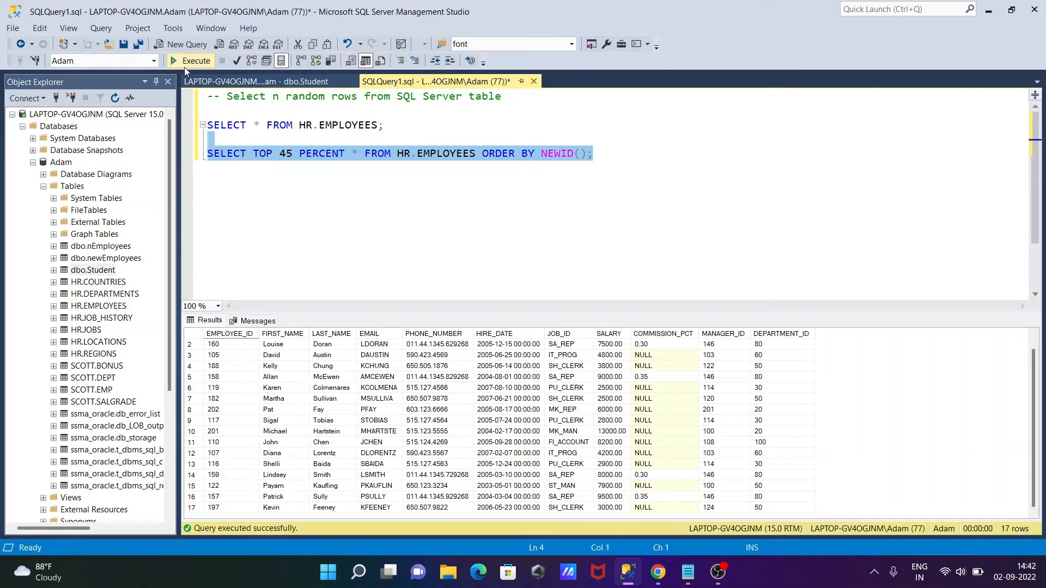
{"action": "left_click", "coordinate": [193, 61]}
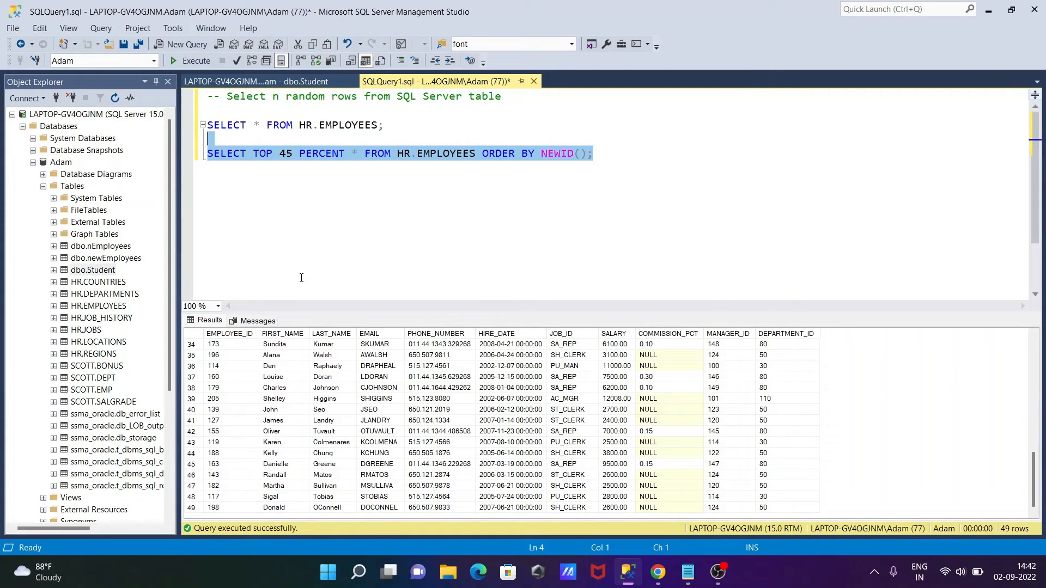
{"action": "mouse_move", "coordinate": [311, 203]}
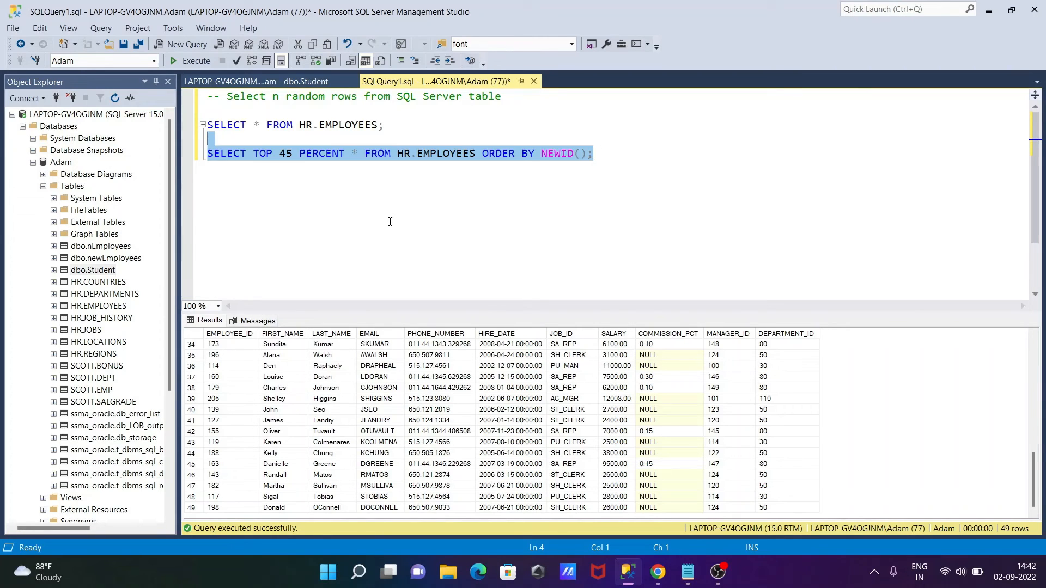
{"action": "mouse_move", "coordinate": [326, 113]}
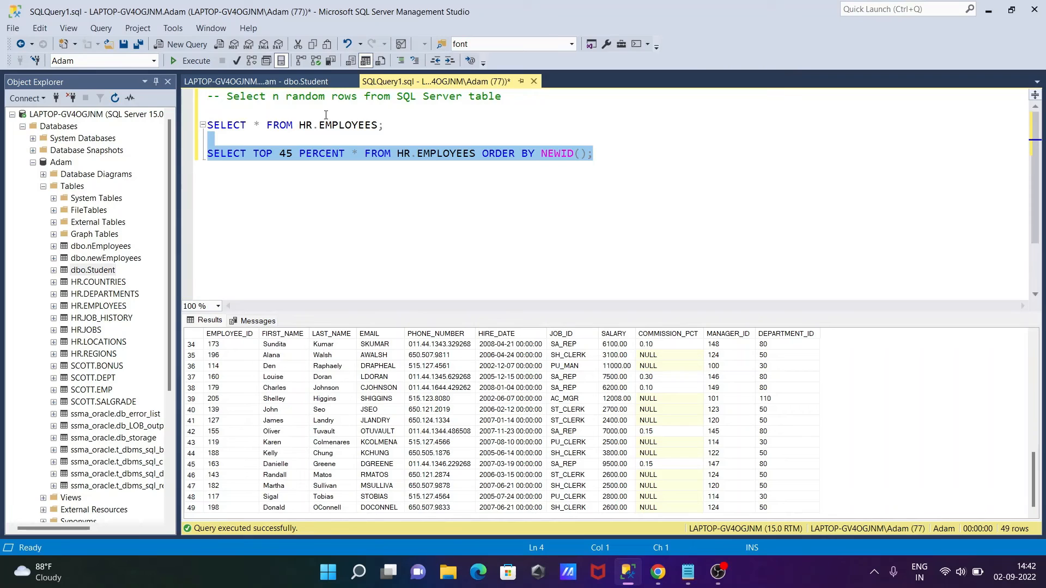